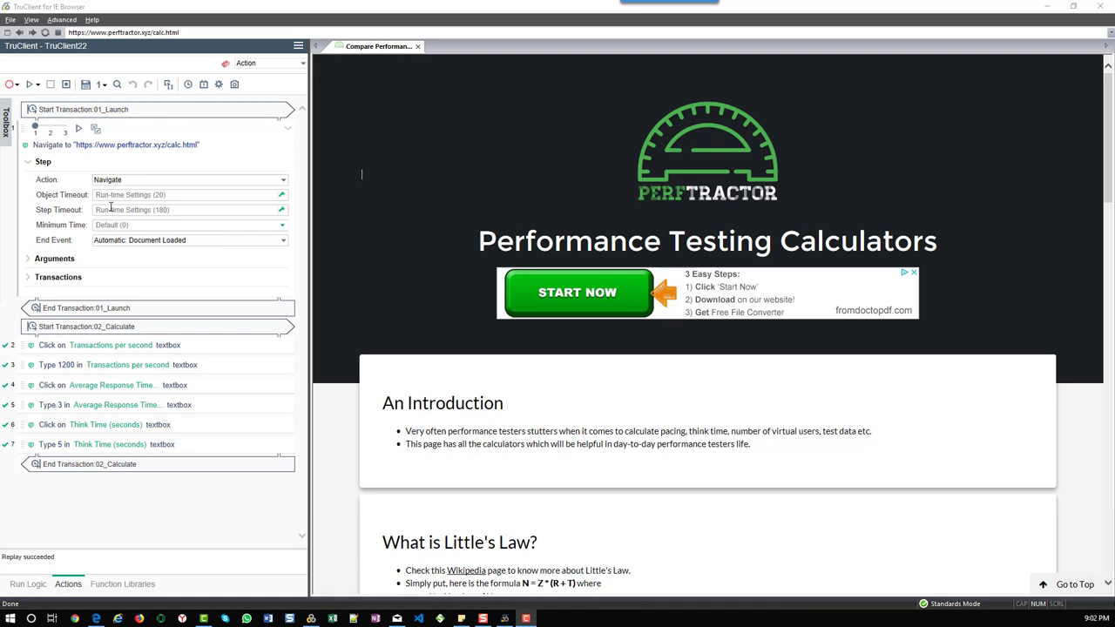
Show the Advanced options listing Firebug Lite and Enforce Standards Mode
click(61, 19)
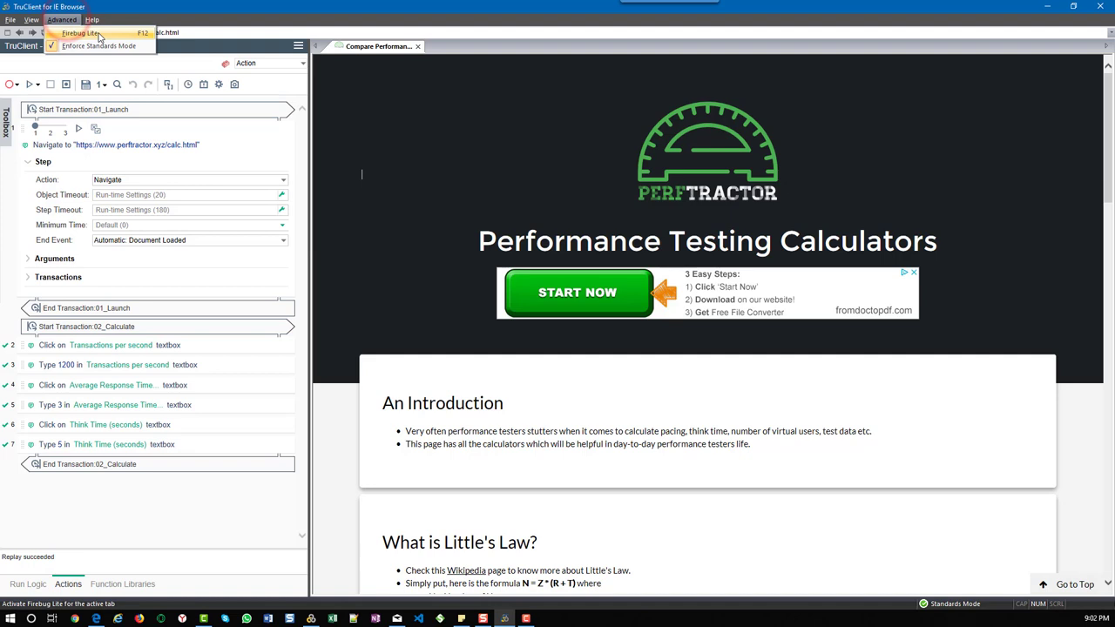
click(81, 32)
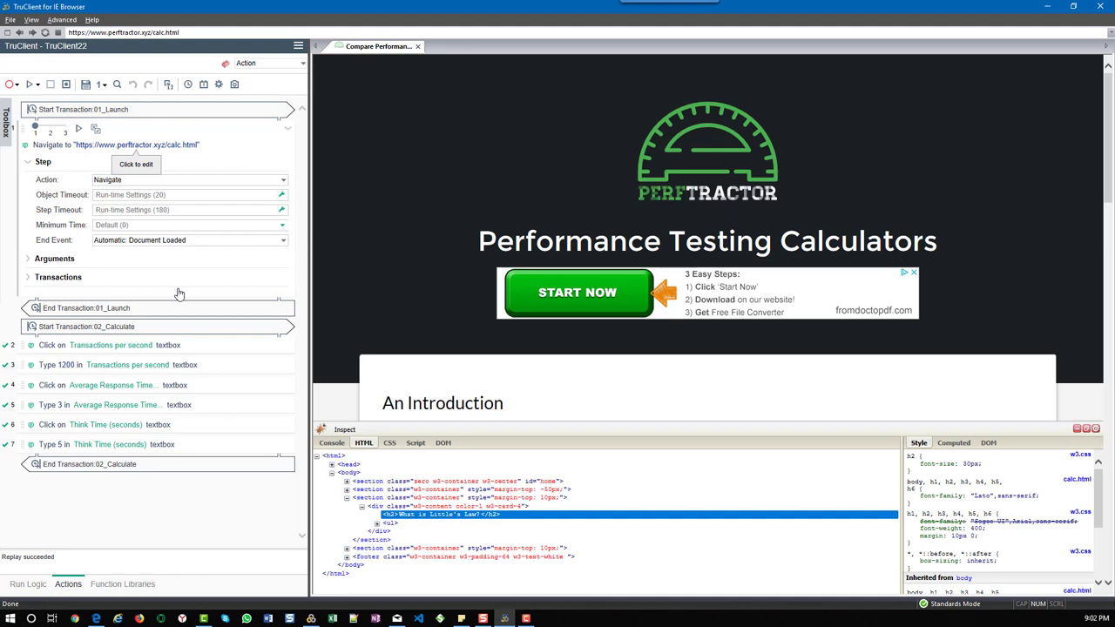
click(443, 402)
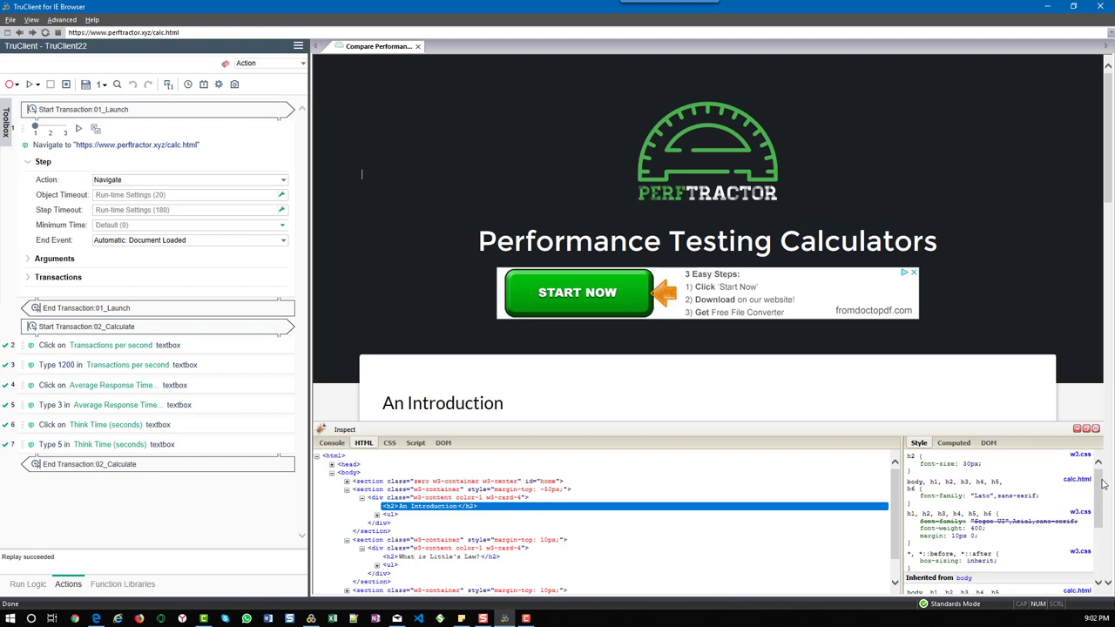
mouse_move(1089, 429)
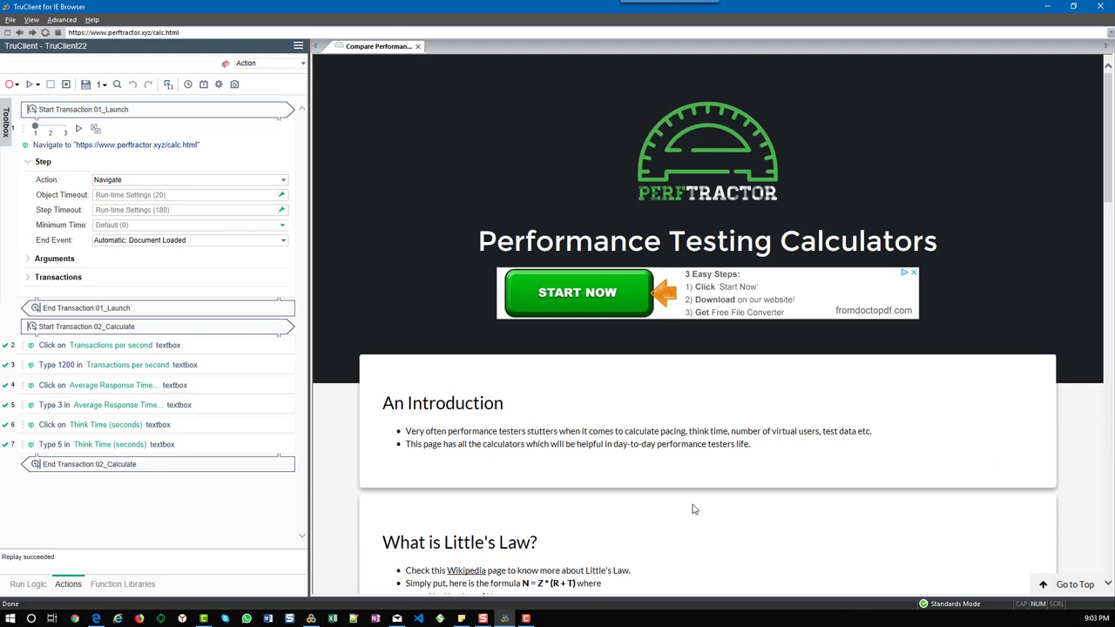
mouse_move(670, 370)
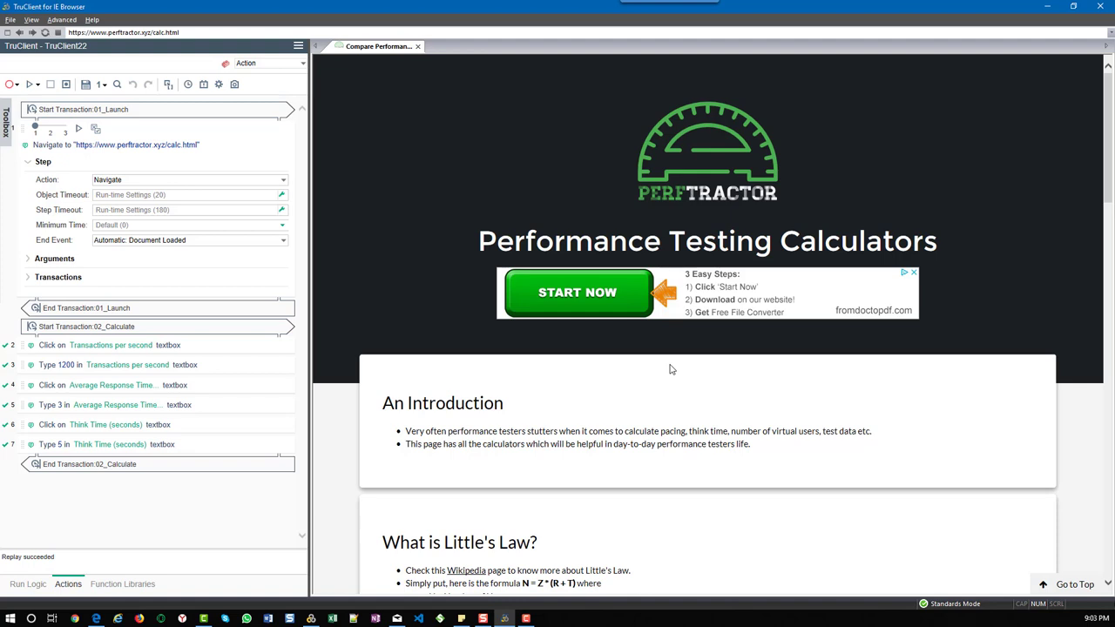
click(61, 19)
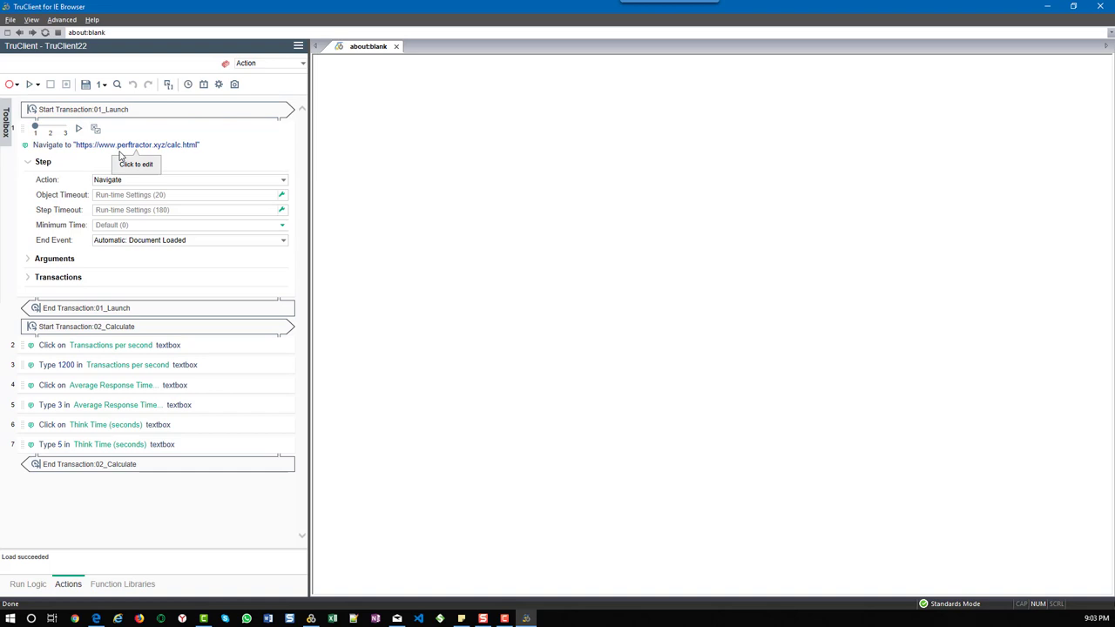
Replay the Navigate step to reload the calculators page, then show the Advanced options
click(28, 84)
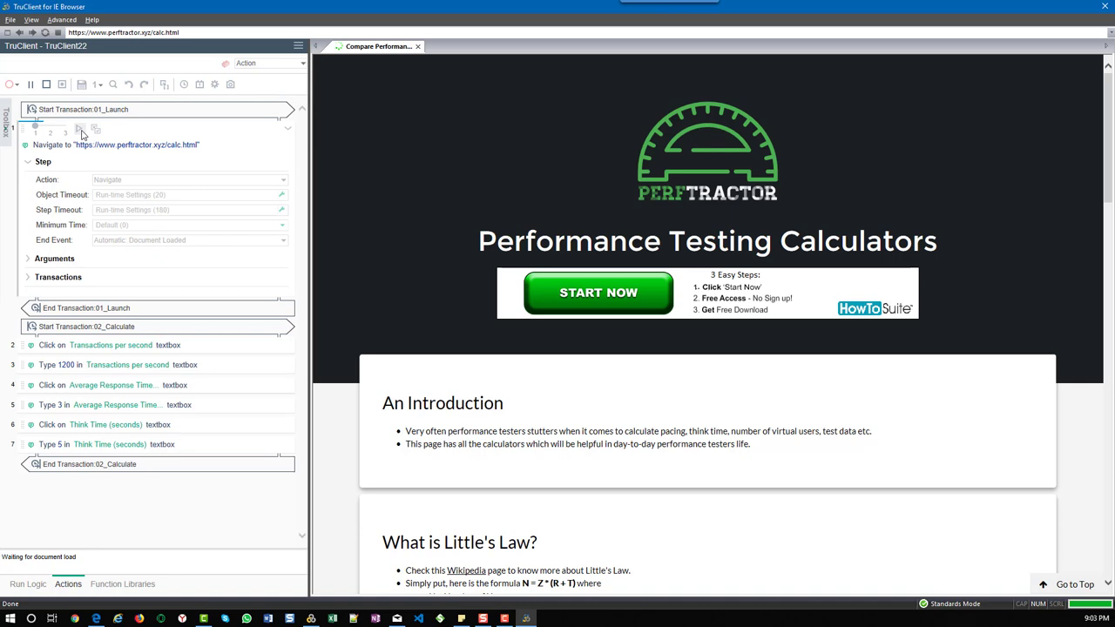
click(63, 19)
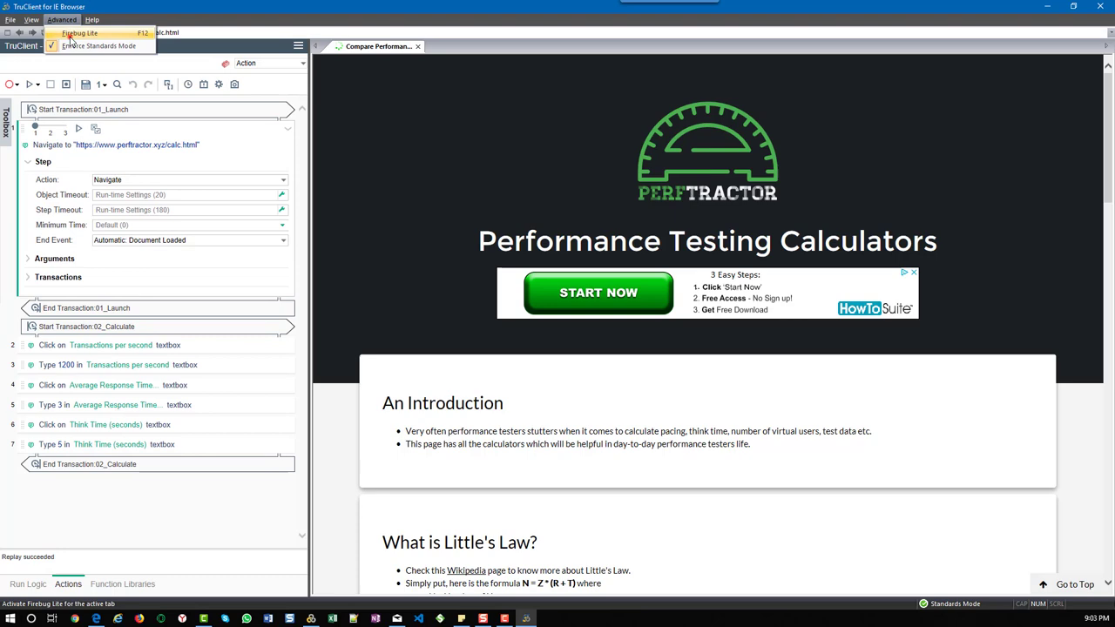
Activate Firebug Lite (F12) on the Perfractor calculators page
click(81, 34)
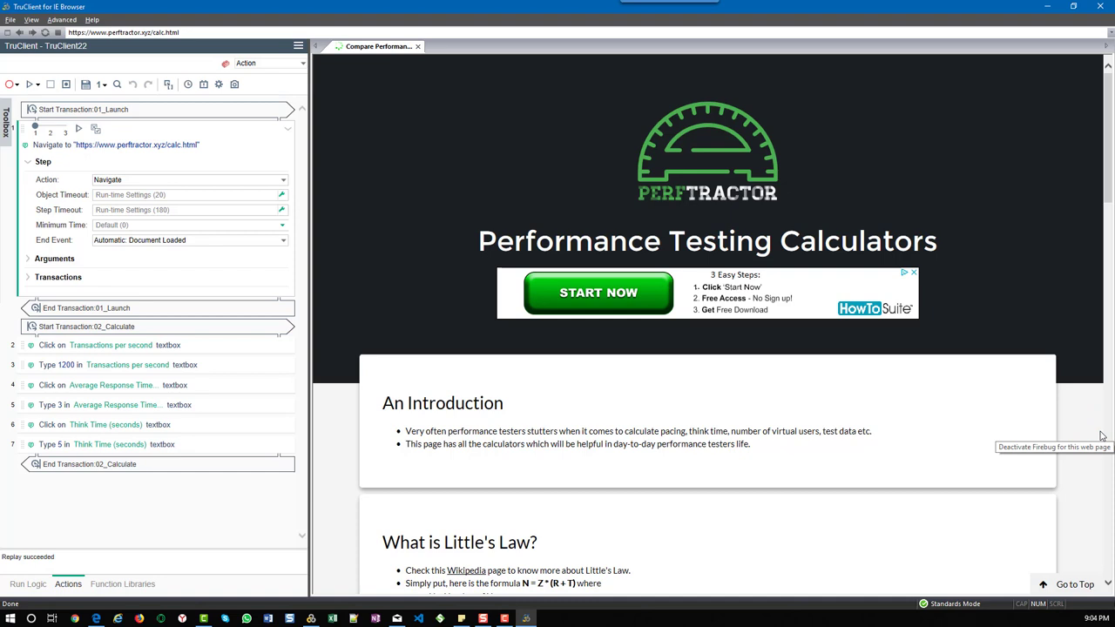
click(122, 31)
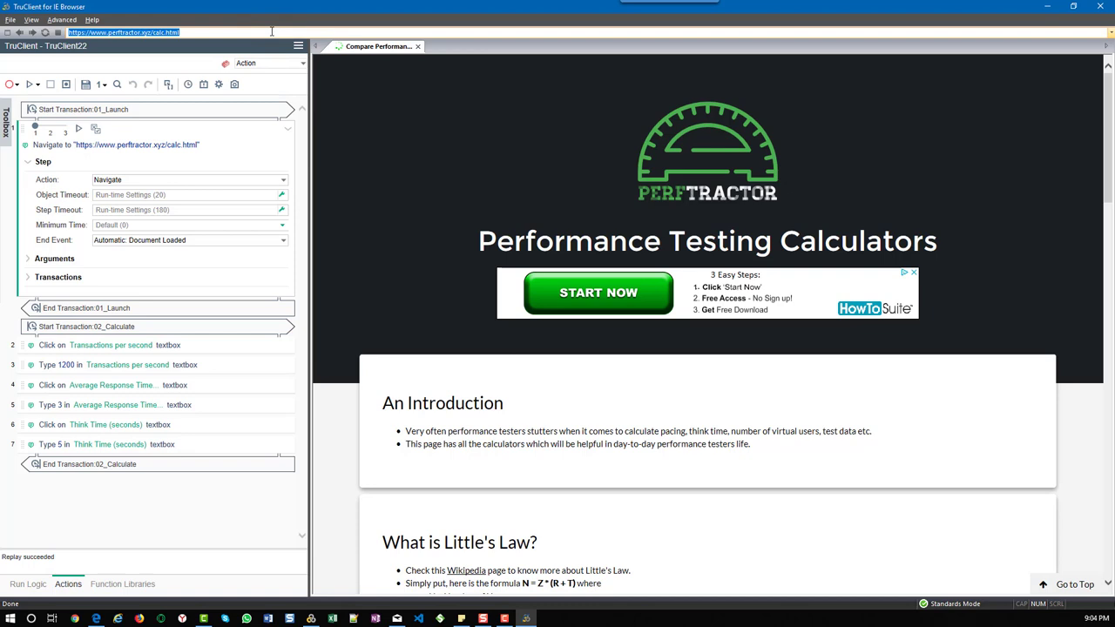
text(www.google.com)
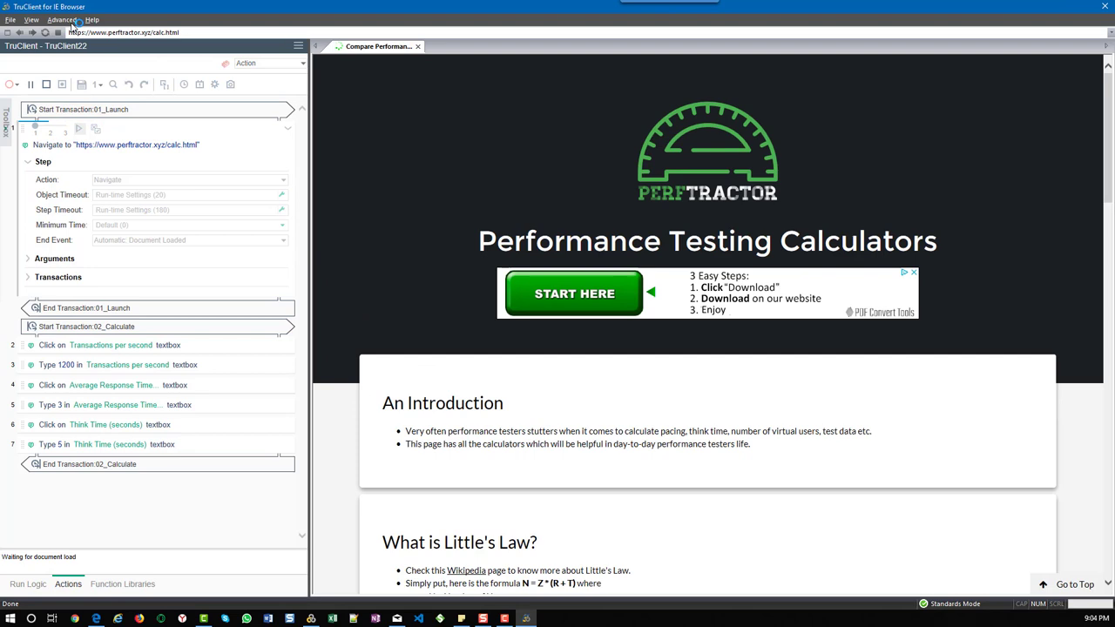
click(62, 19)
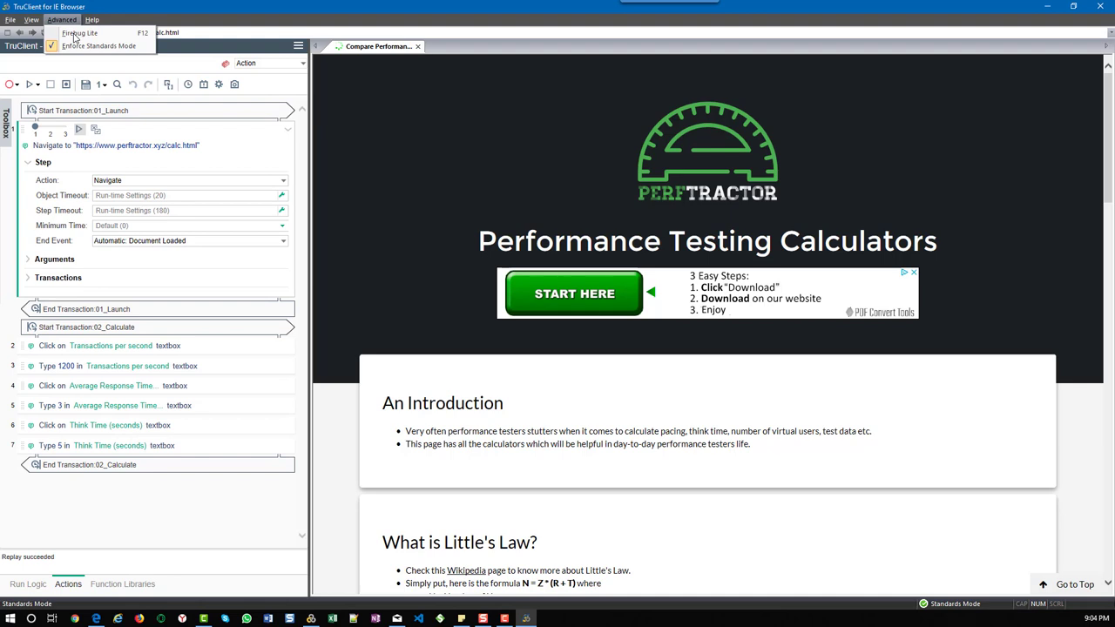